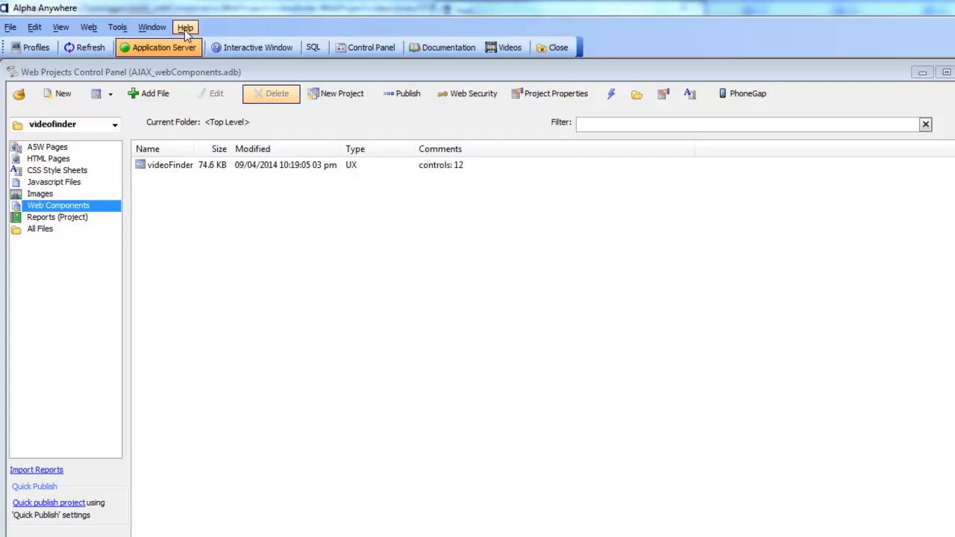
Open the Video Finder from the Help menu.
left_click(184, 27)
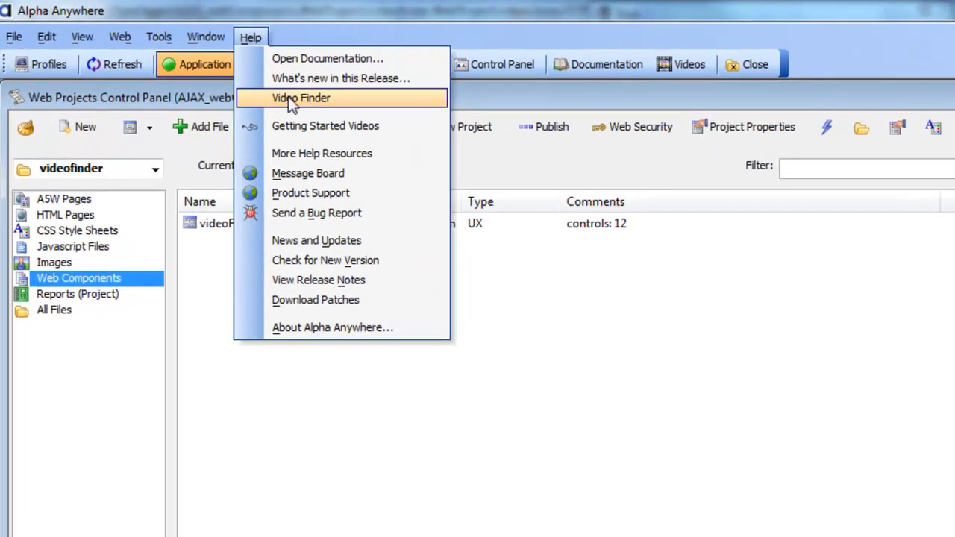
mouse_move(311, 83)
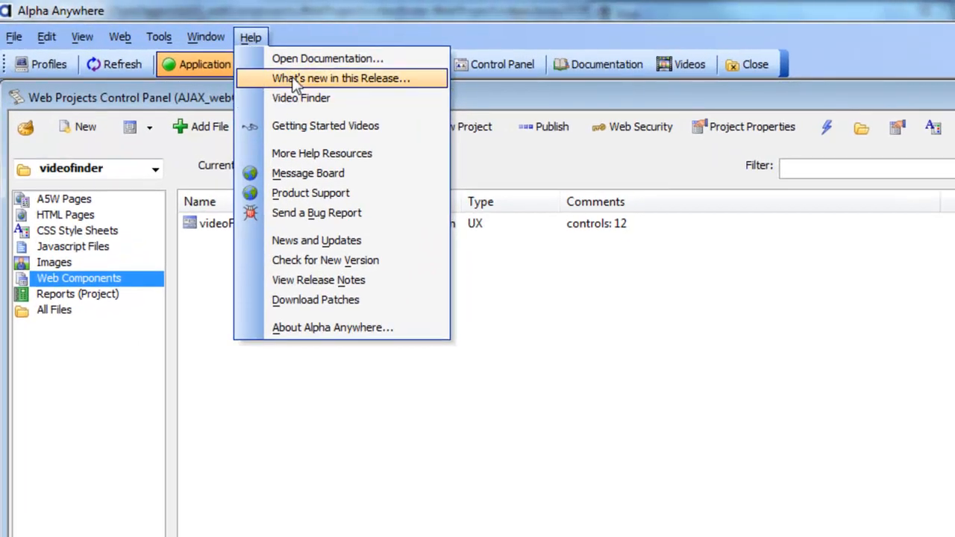
mouse_move(293, 104)
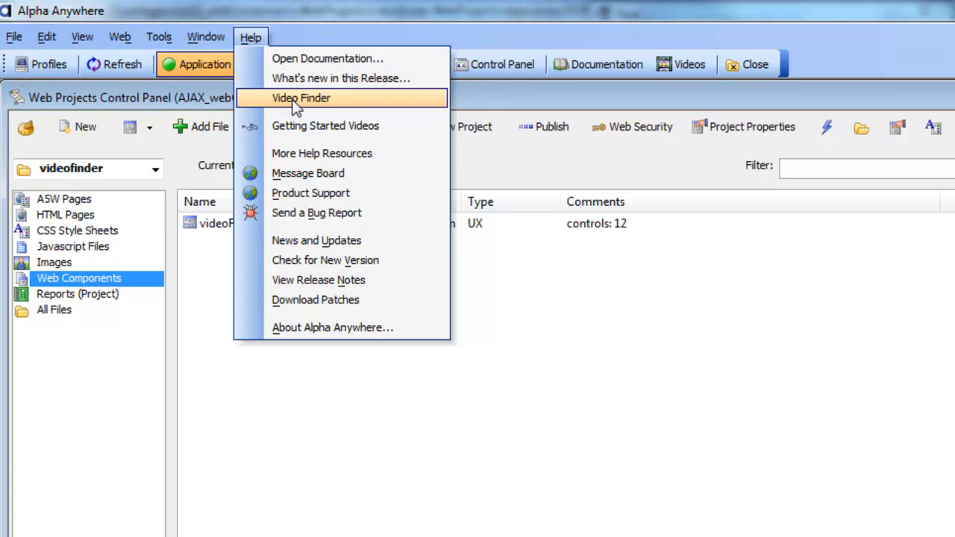
left_click(299, 97)
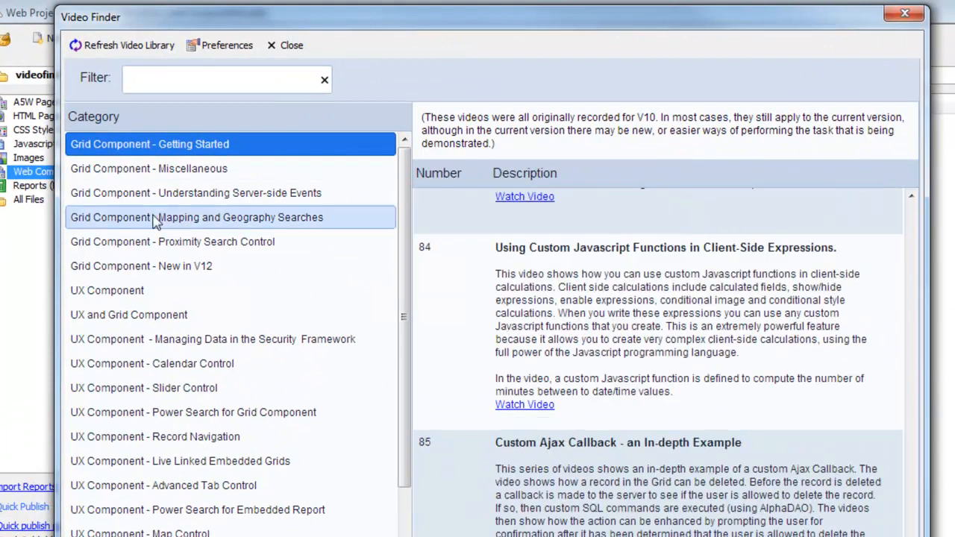
Browse server-side events and Calendar Control videos, then filter by 'google' and view Map Control results.
left_click(196, 192)
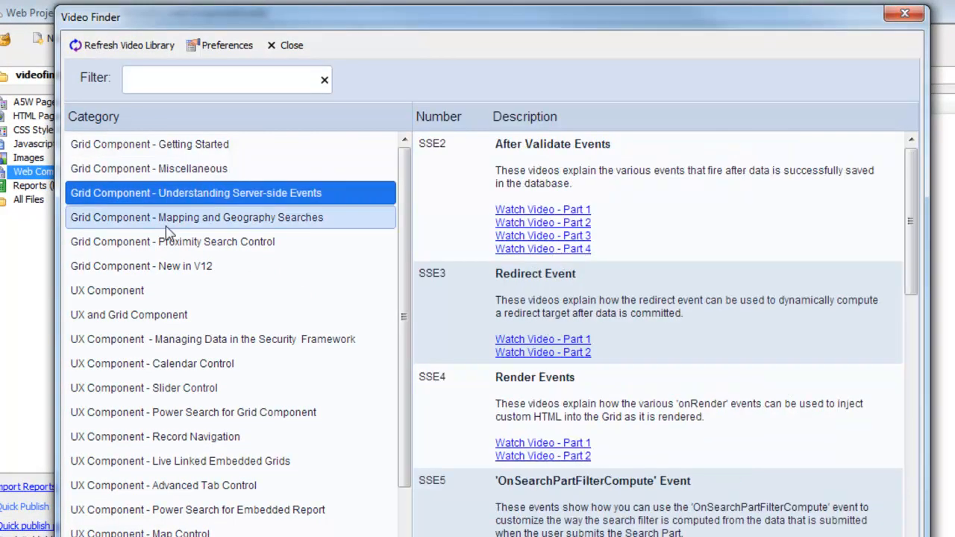
left_click(152, 363)
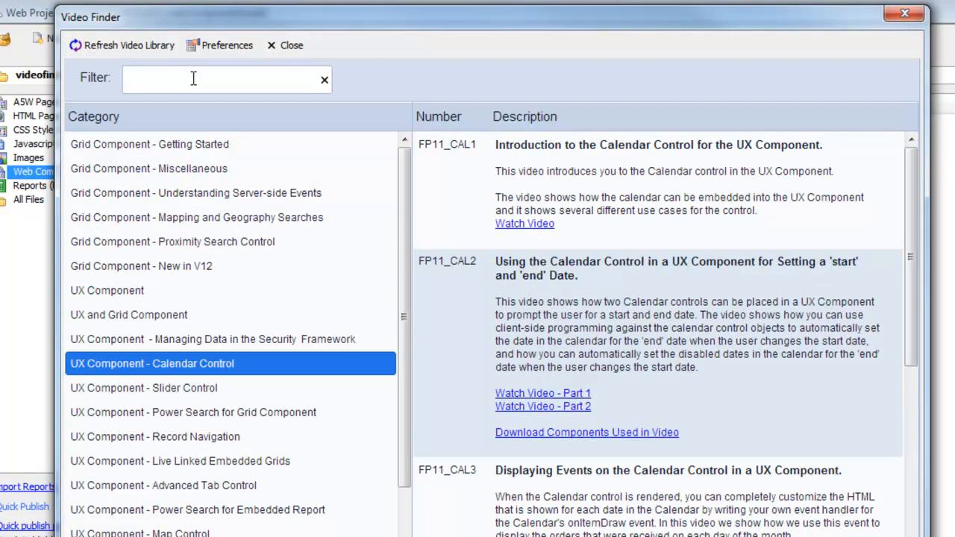
type("google")
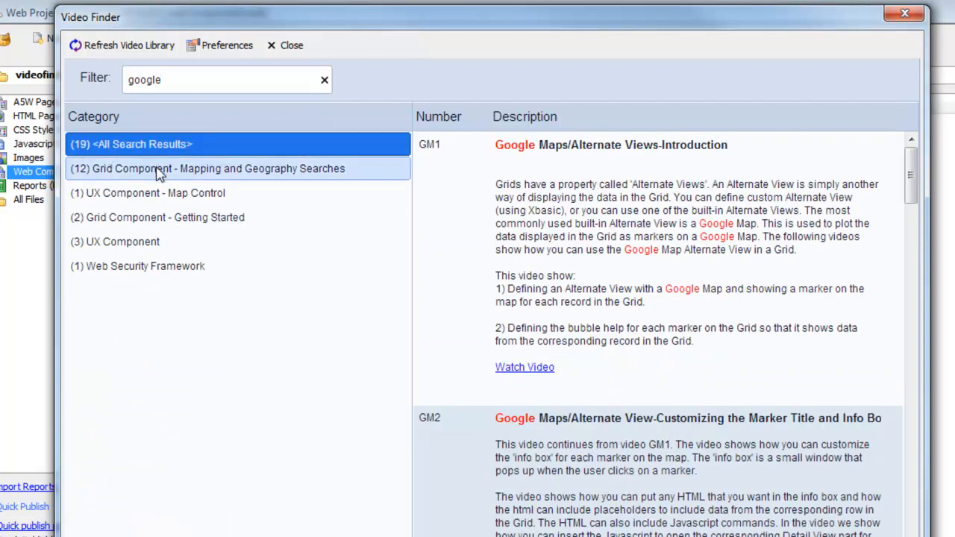
left_click(156, 217)
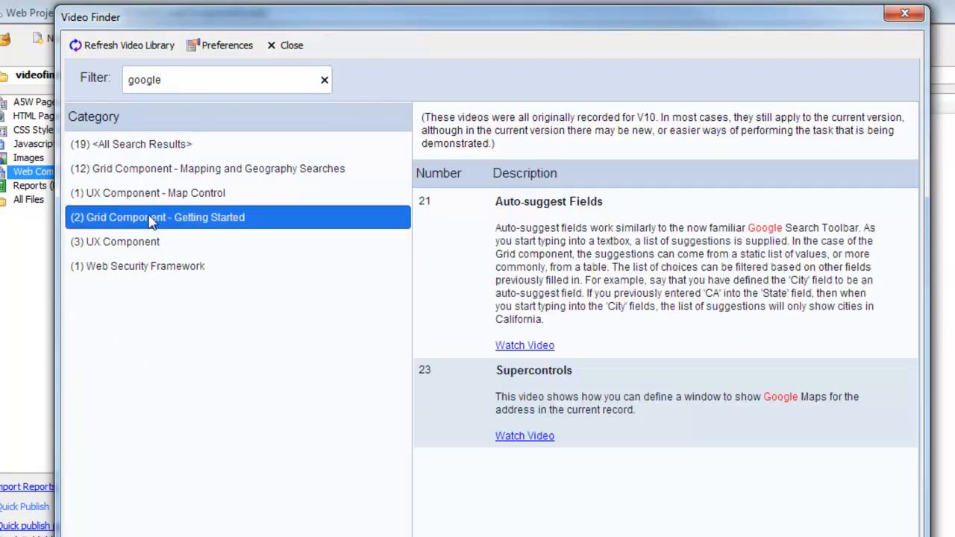
mouse_move(138, 224)
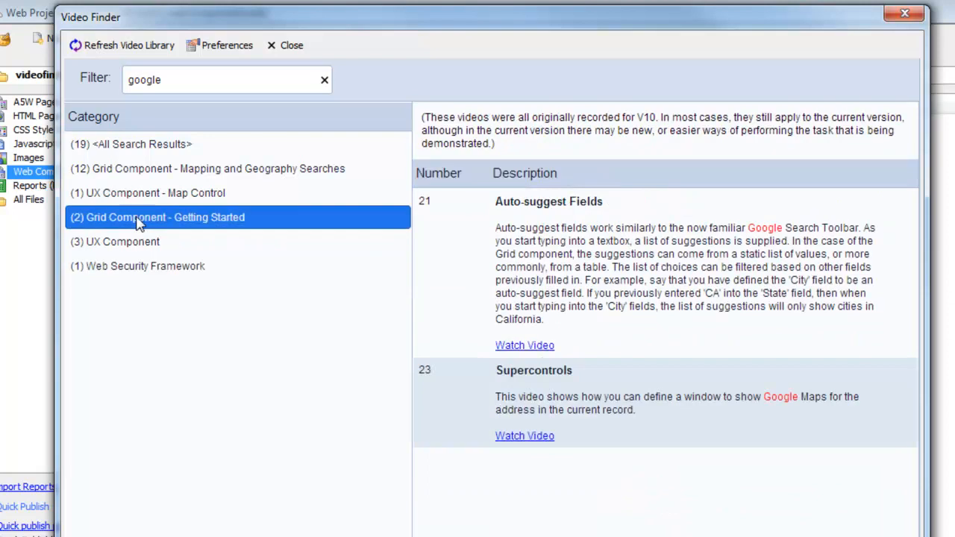
left_click(153, 193)
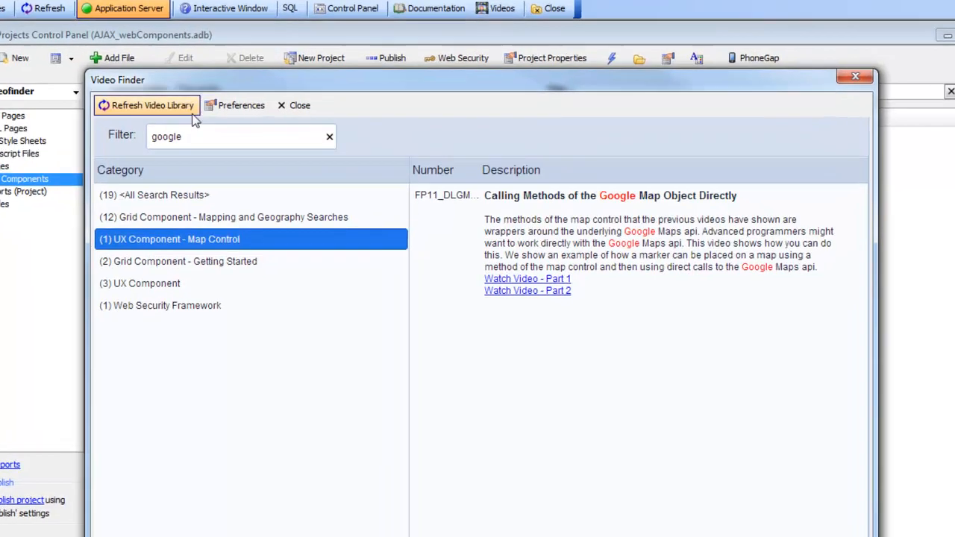
Set the Video Finder window style to MDI in Preferences and confirm.
left_click(240, 105)
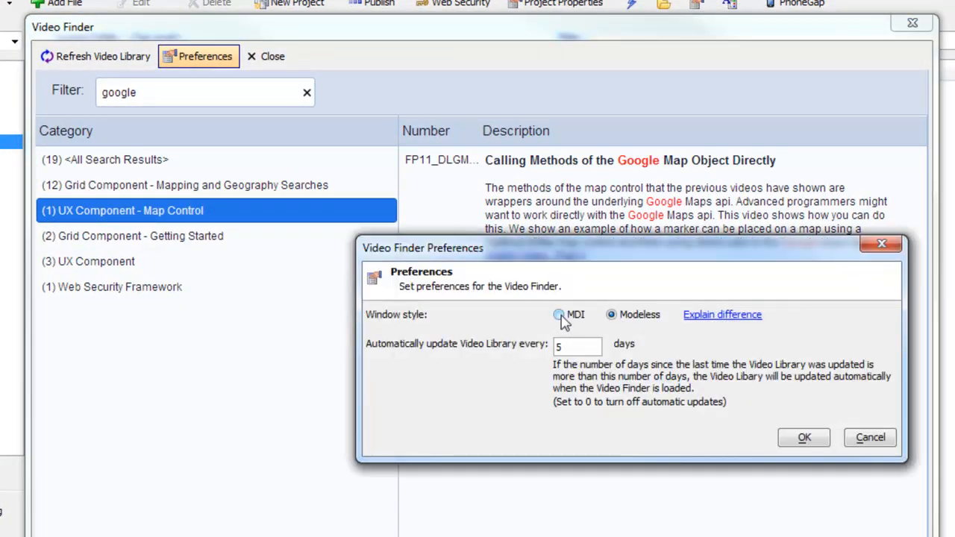
left_click(806, 438)
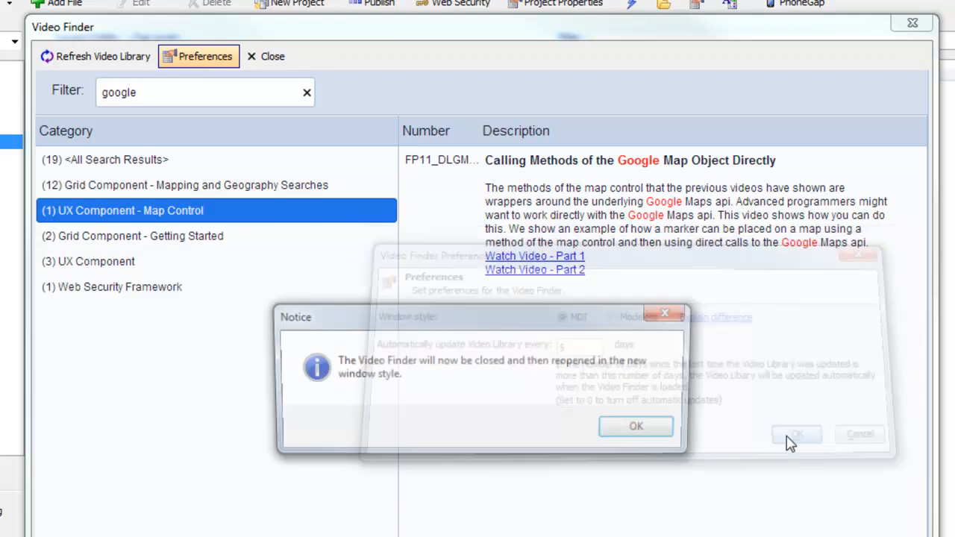
left_click(635, 426)
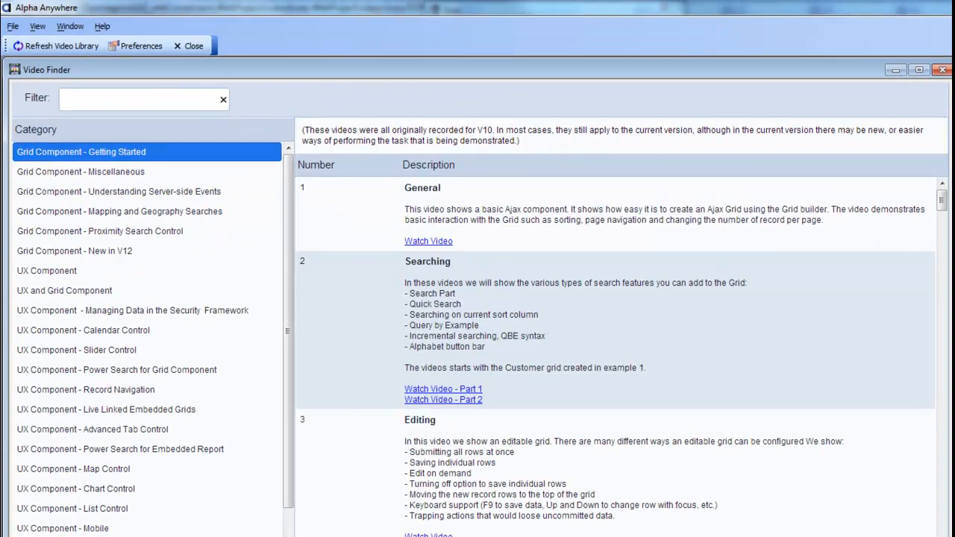
mouse_move(106, 27)
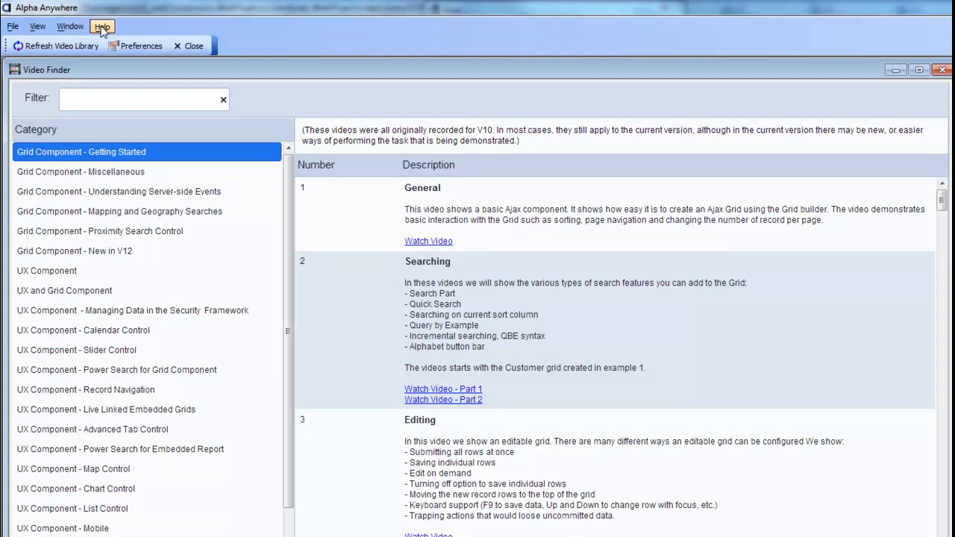
left_click(71, 26)
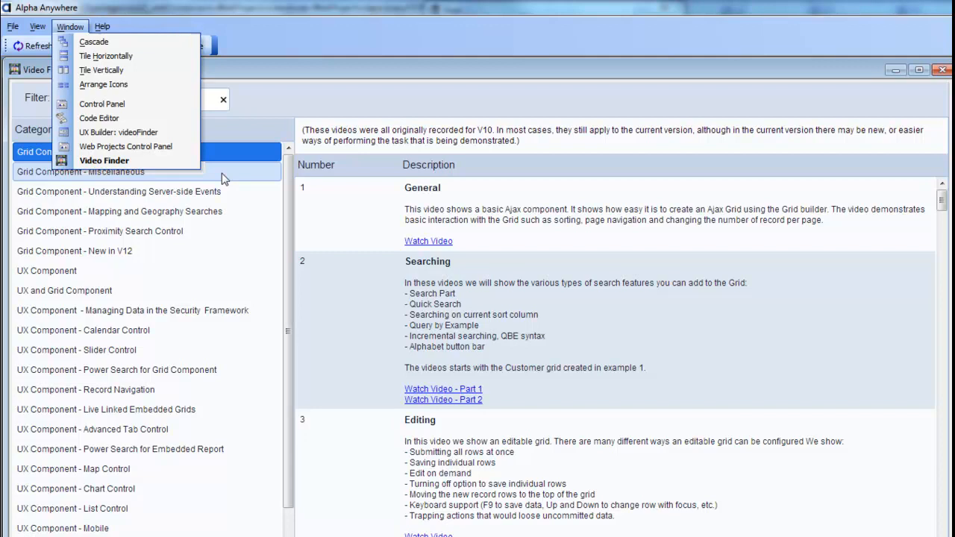
mouse_move(224, 178)
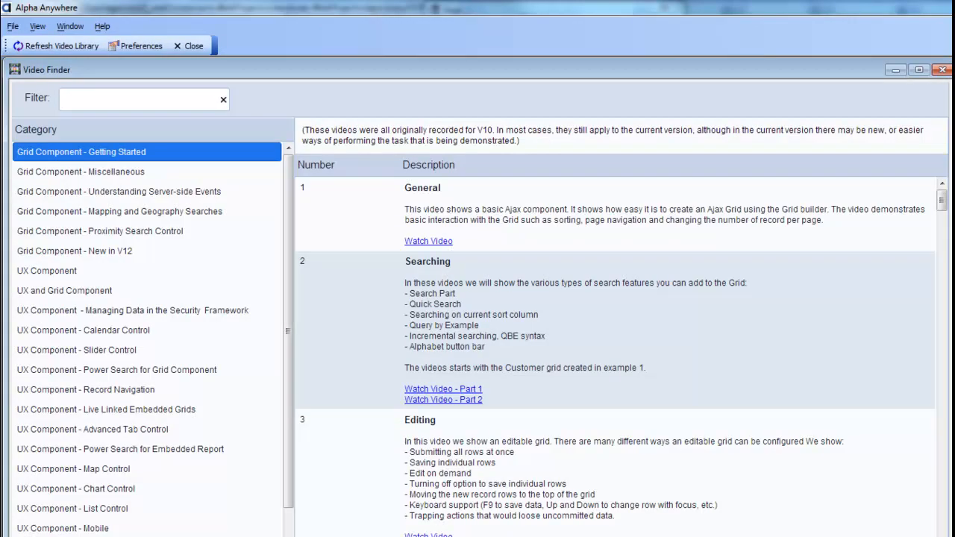
mouse_move(151, 452)
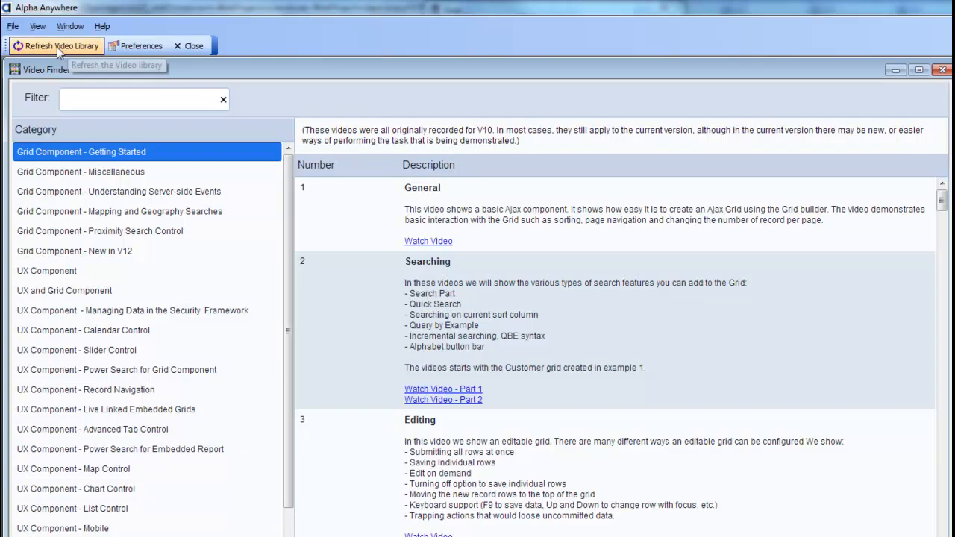
Refresh the video library and dismiss the 'already up to date' notice.
left_click(56, 45)
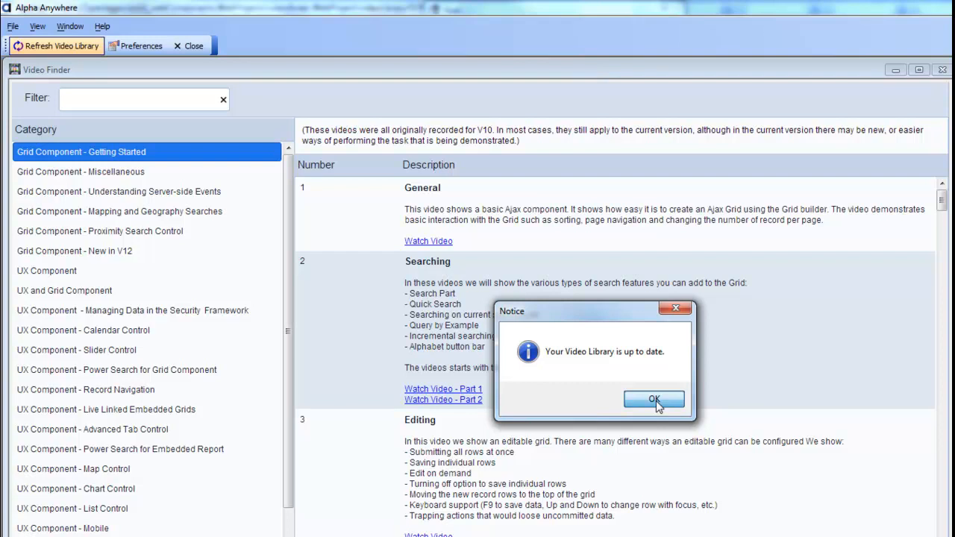
mouse_move(632, 403)
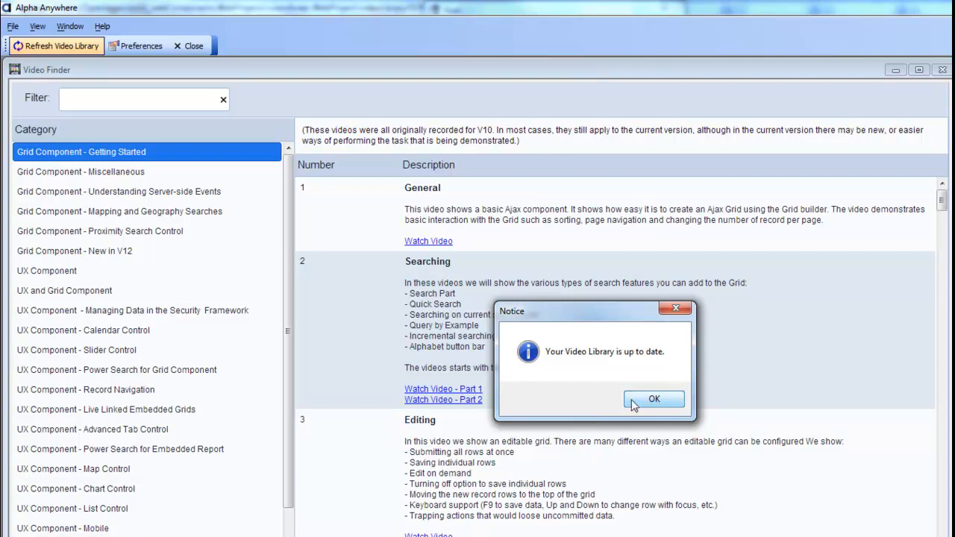
left_click(654, 399)
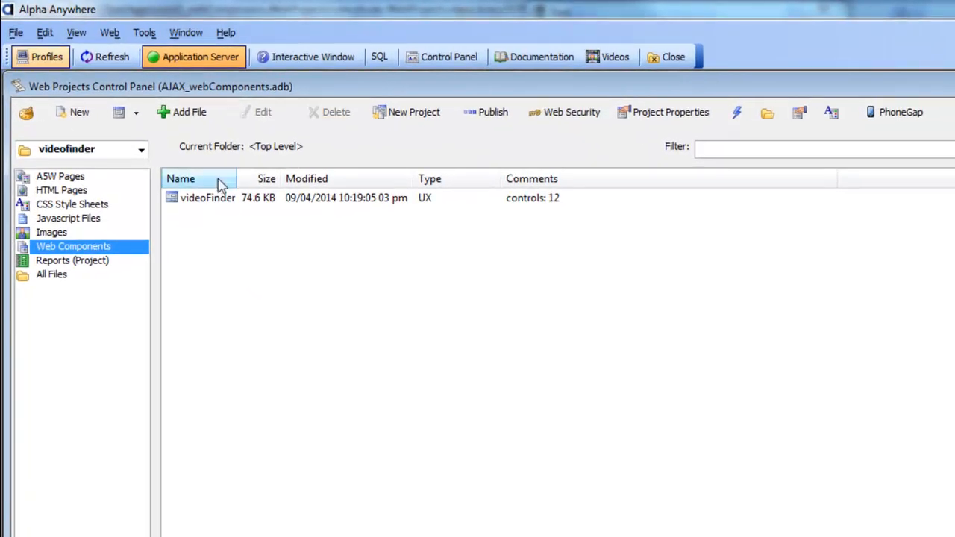
mouse_move(214, 203)
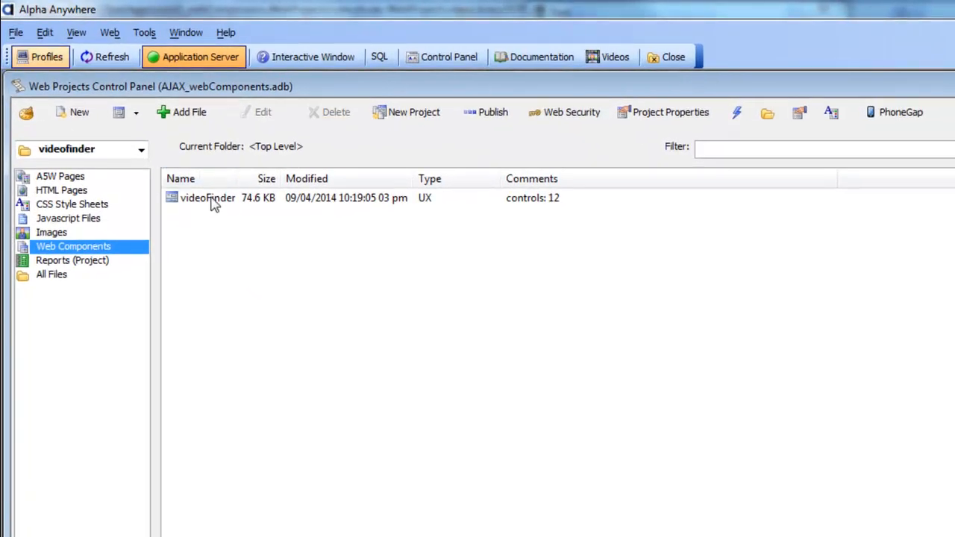
Select the CategoryList and then TopicsList controls in the videoFinder controls tree.
double_click(207, 198)
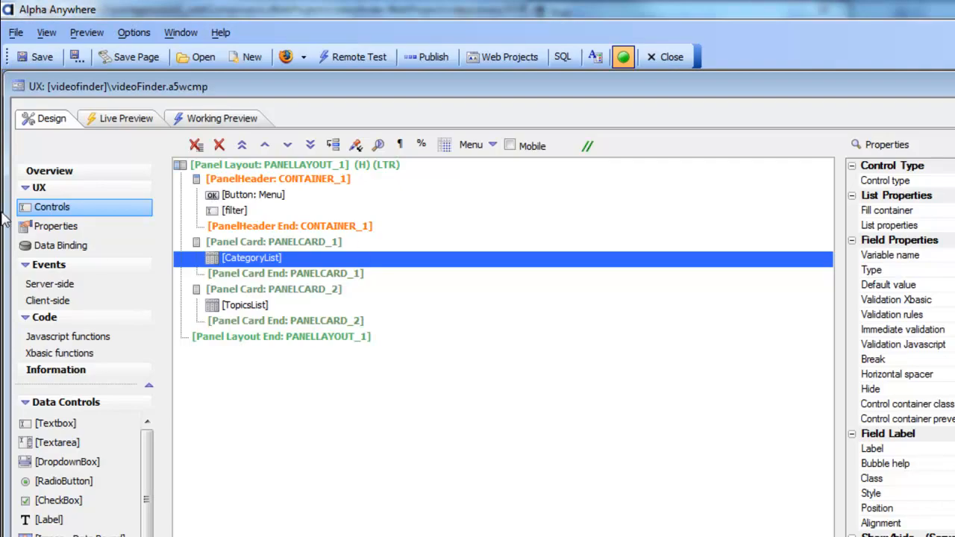
mouse_move(274, 172)
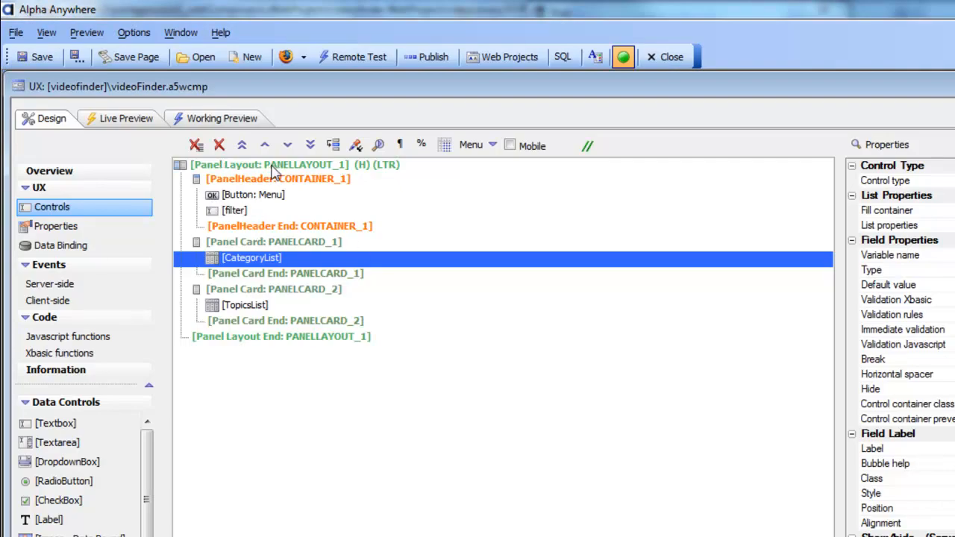
mouse_move(242, 295)
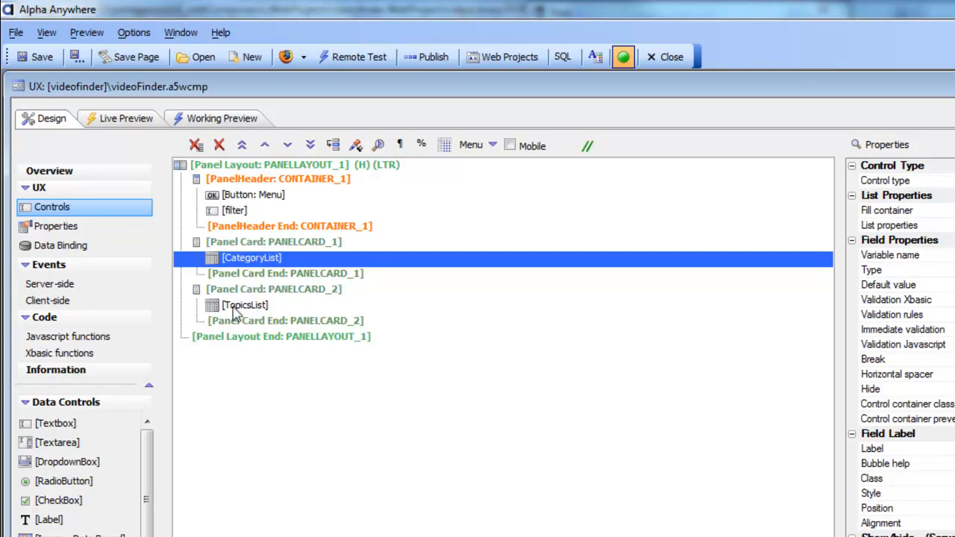
left_click(244, 305)
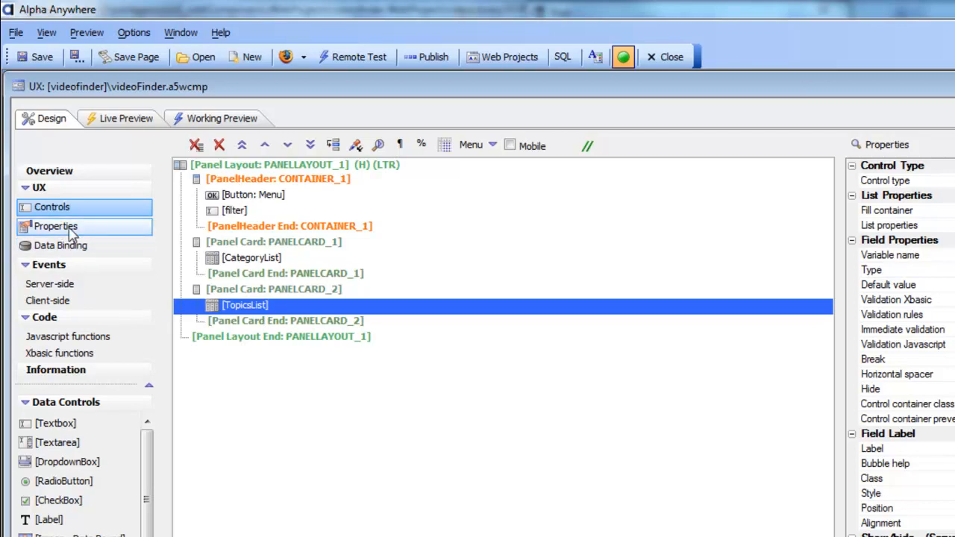
Show the component properties and select the linked JavaScript file videoLibraryJSON.js.
left_click(56, 226)
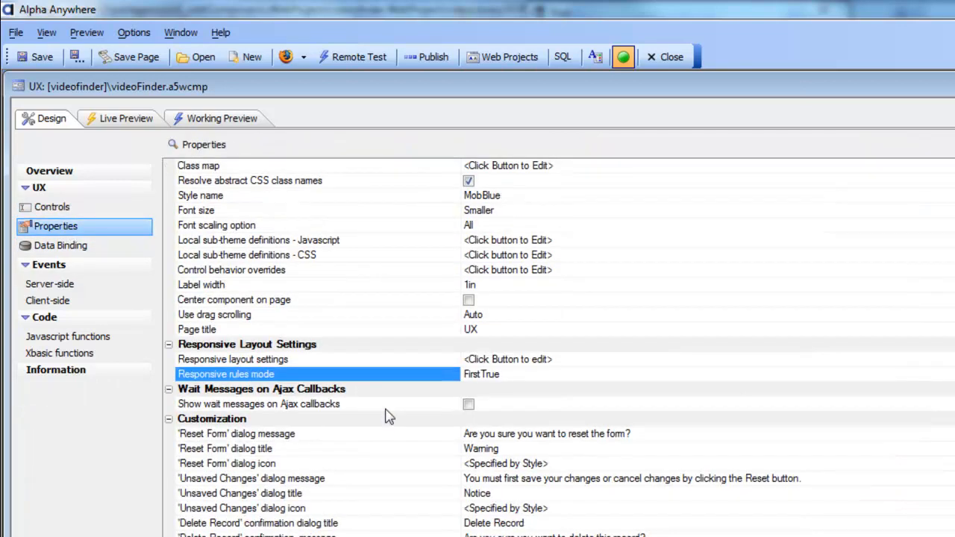
scroll("down", 3)
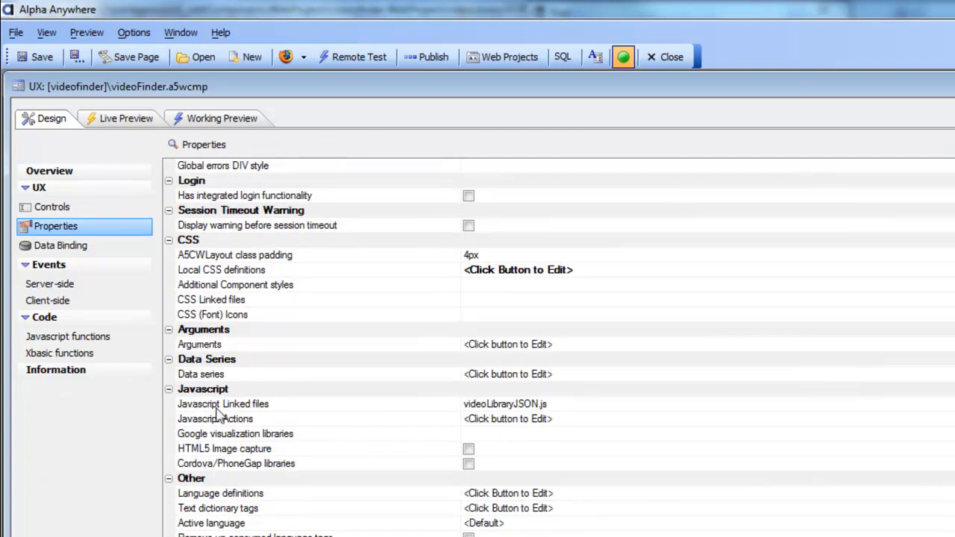
left_click(222, 403)
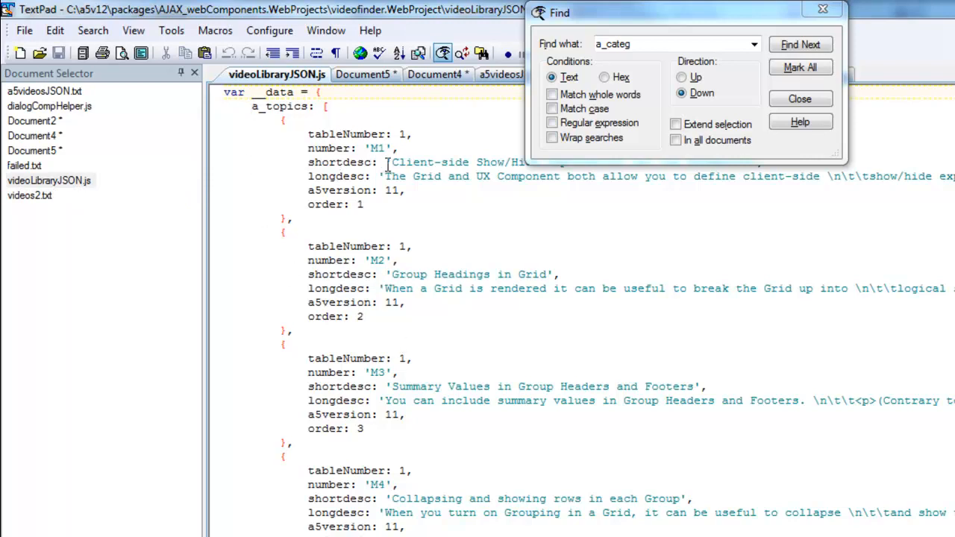
mouse_move(397, 176)
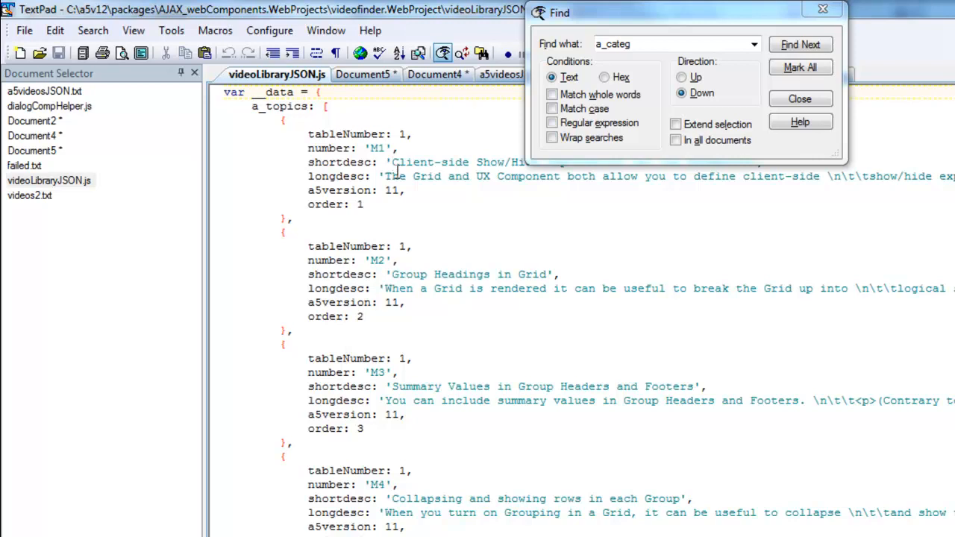
mouse_move(727, 82)
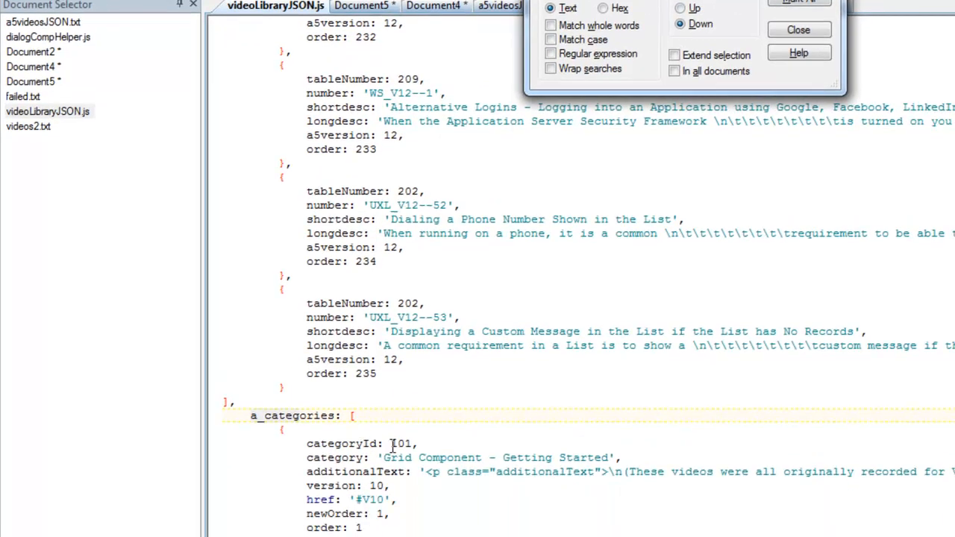
Switch from TextPad back to the videoFinder component designer.
left_click(798, 30)
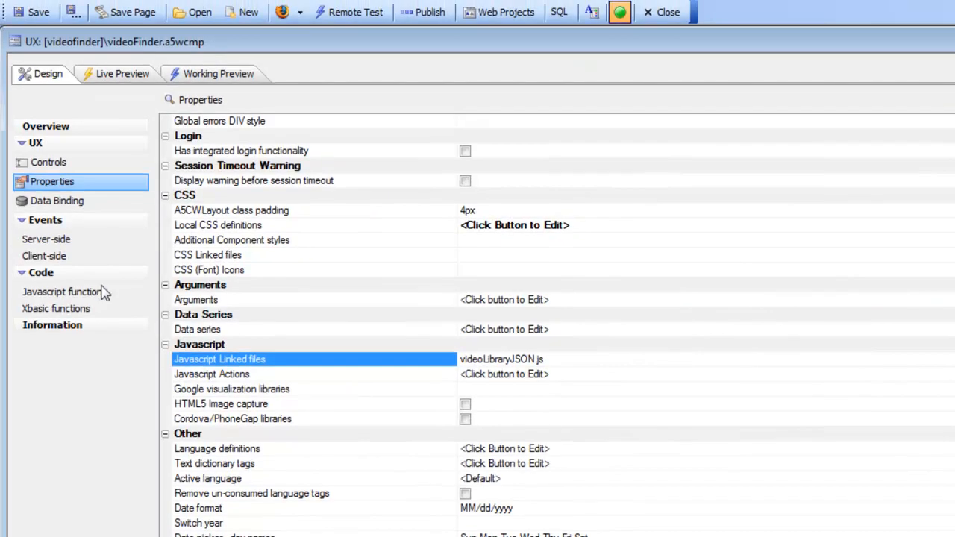
Preview Calendar Control videos, review the JavaScript functions like filterData, then return to Controls.
left_click(218, 73)
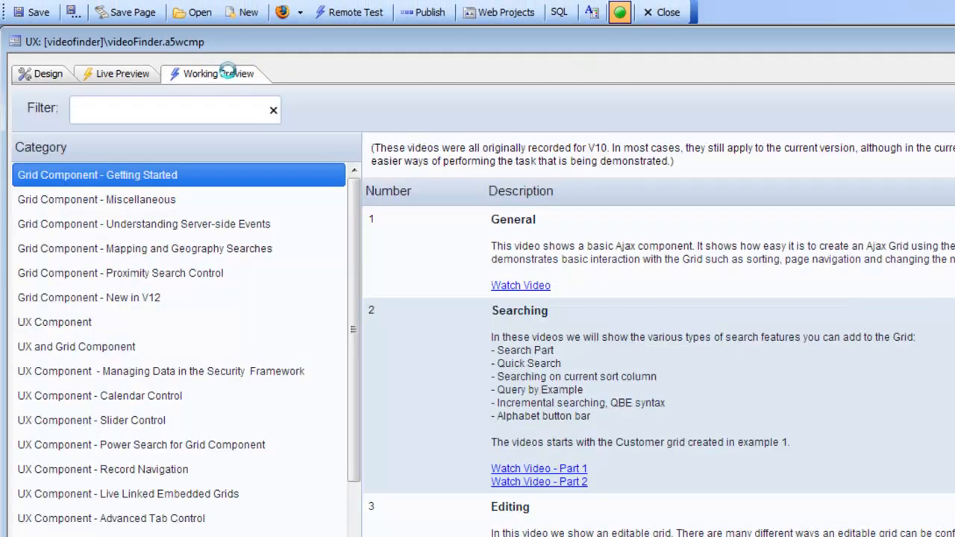
mouse_move(74, 224)
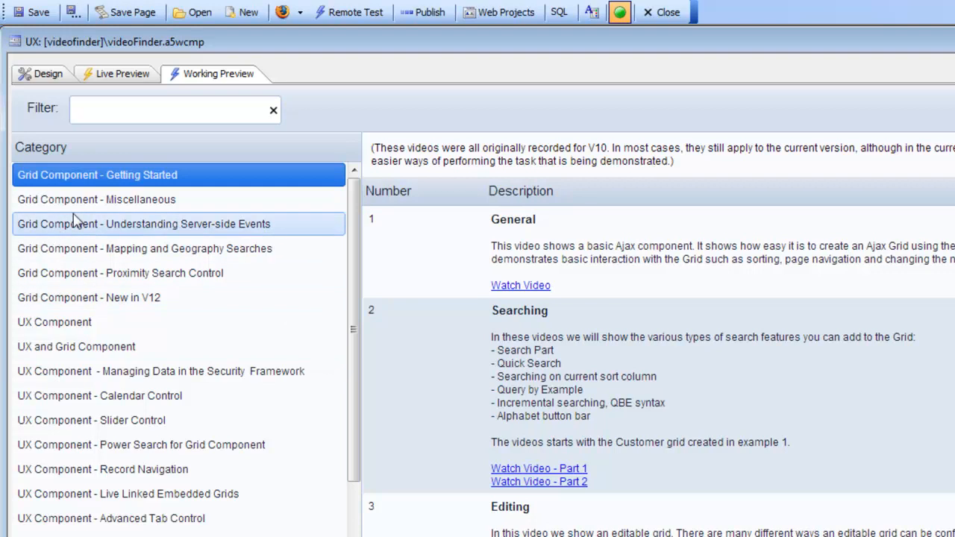
left_click(97, 297)
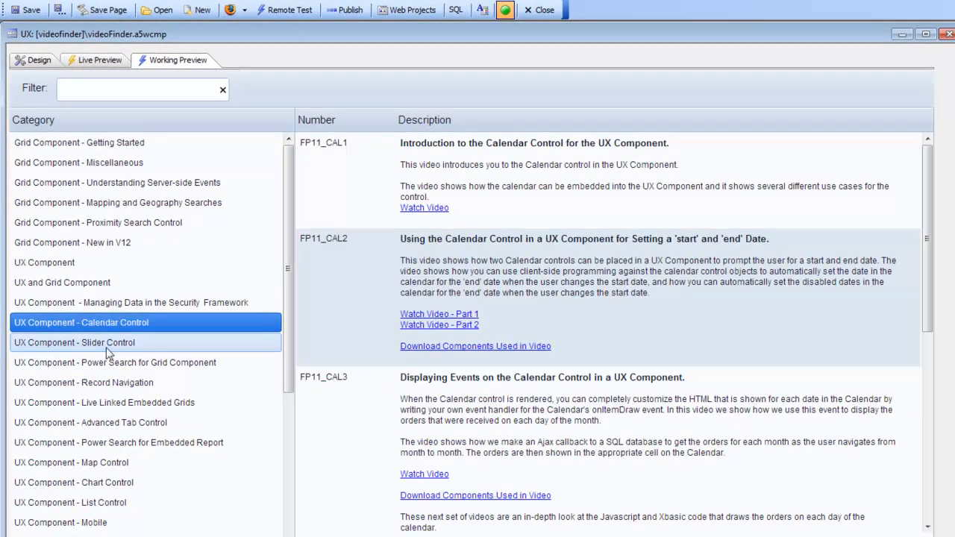
left_click(36, 59)
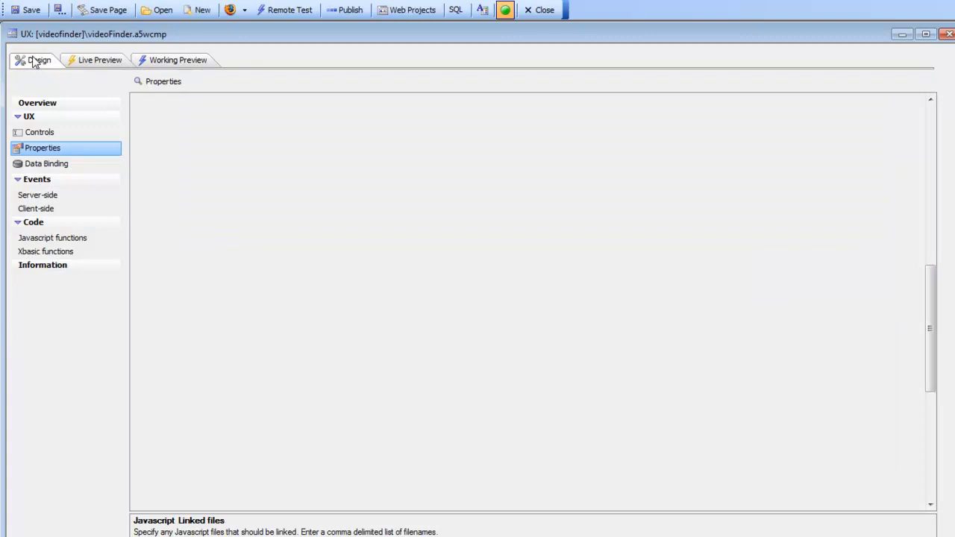
left_click(52, 237)
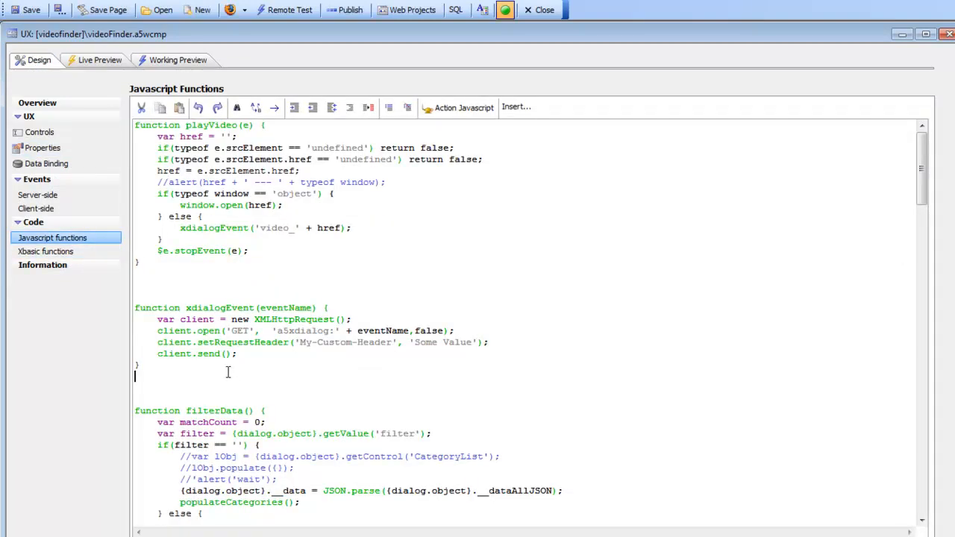
scroll("down", 3)
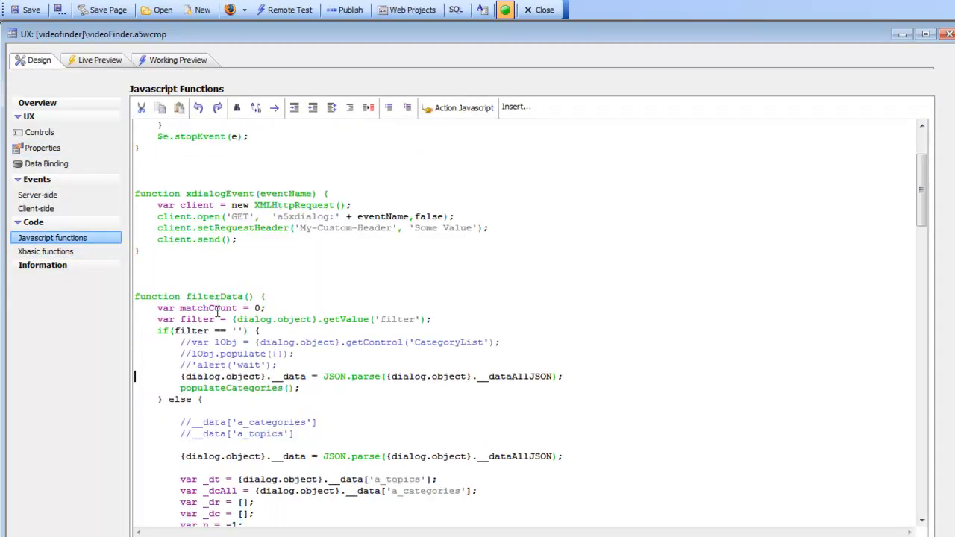
mouse_move(56, 146)
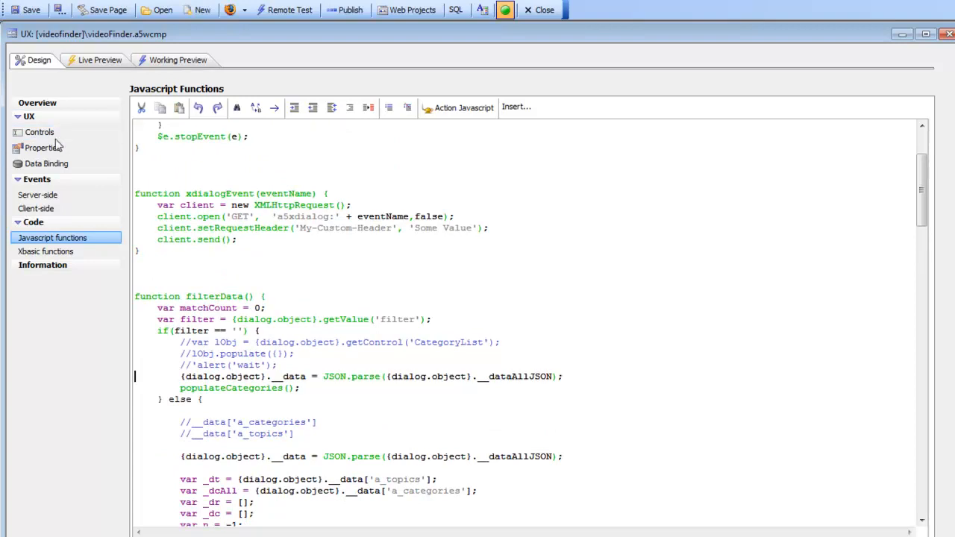
left_click(40, 132)
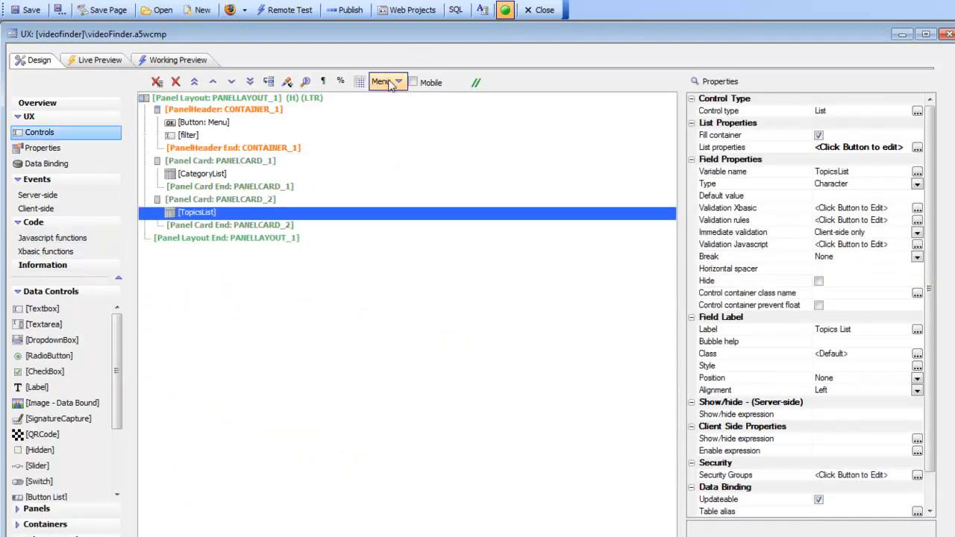
Dismiss the controls Menu dropdown and reopen the Video Finder from Help.
left_click(387, 82)
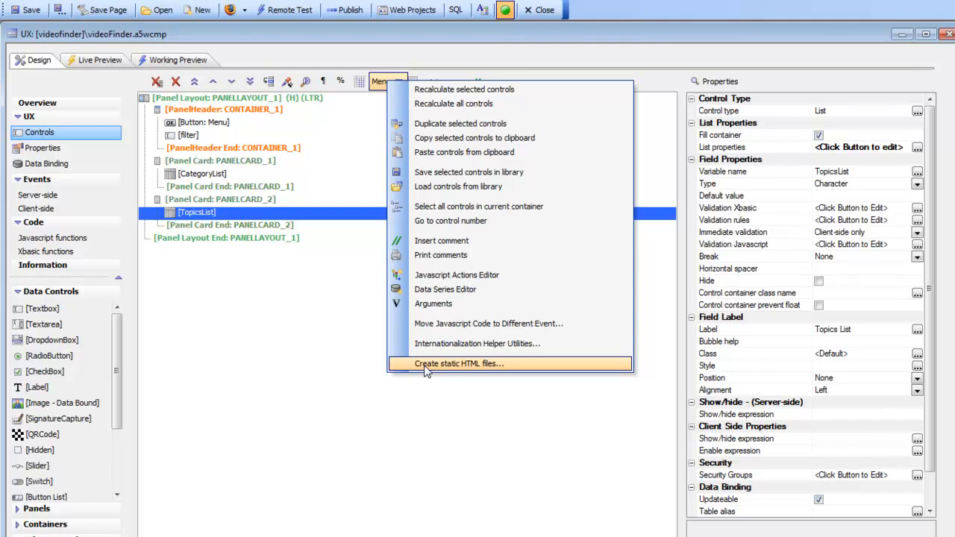
left_click(460, 363)
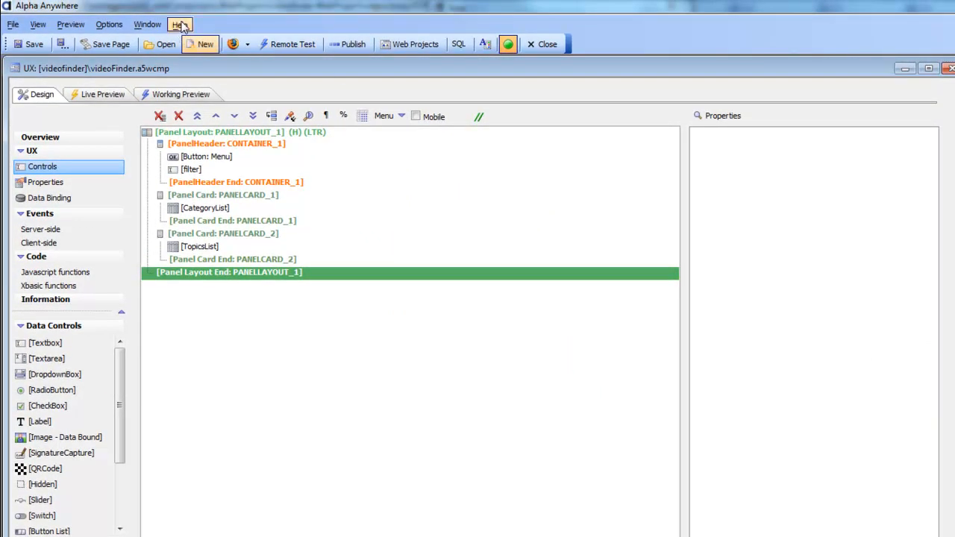
left_click(178, 24)
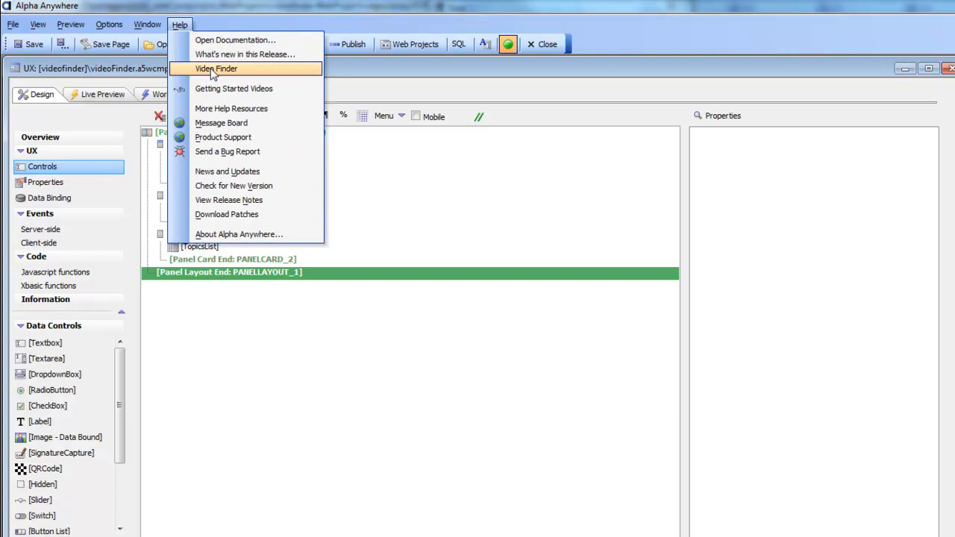
left_click(217, 69)
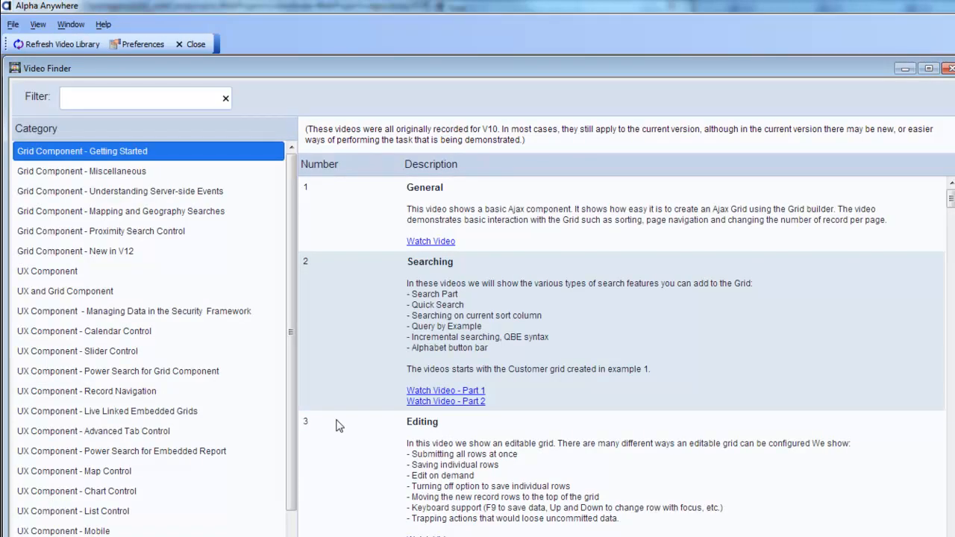